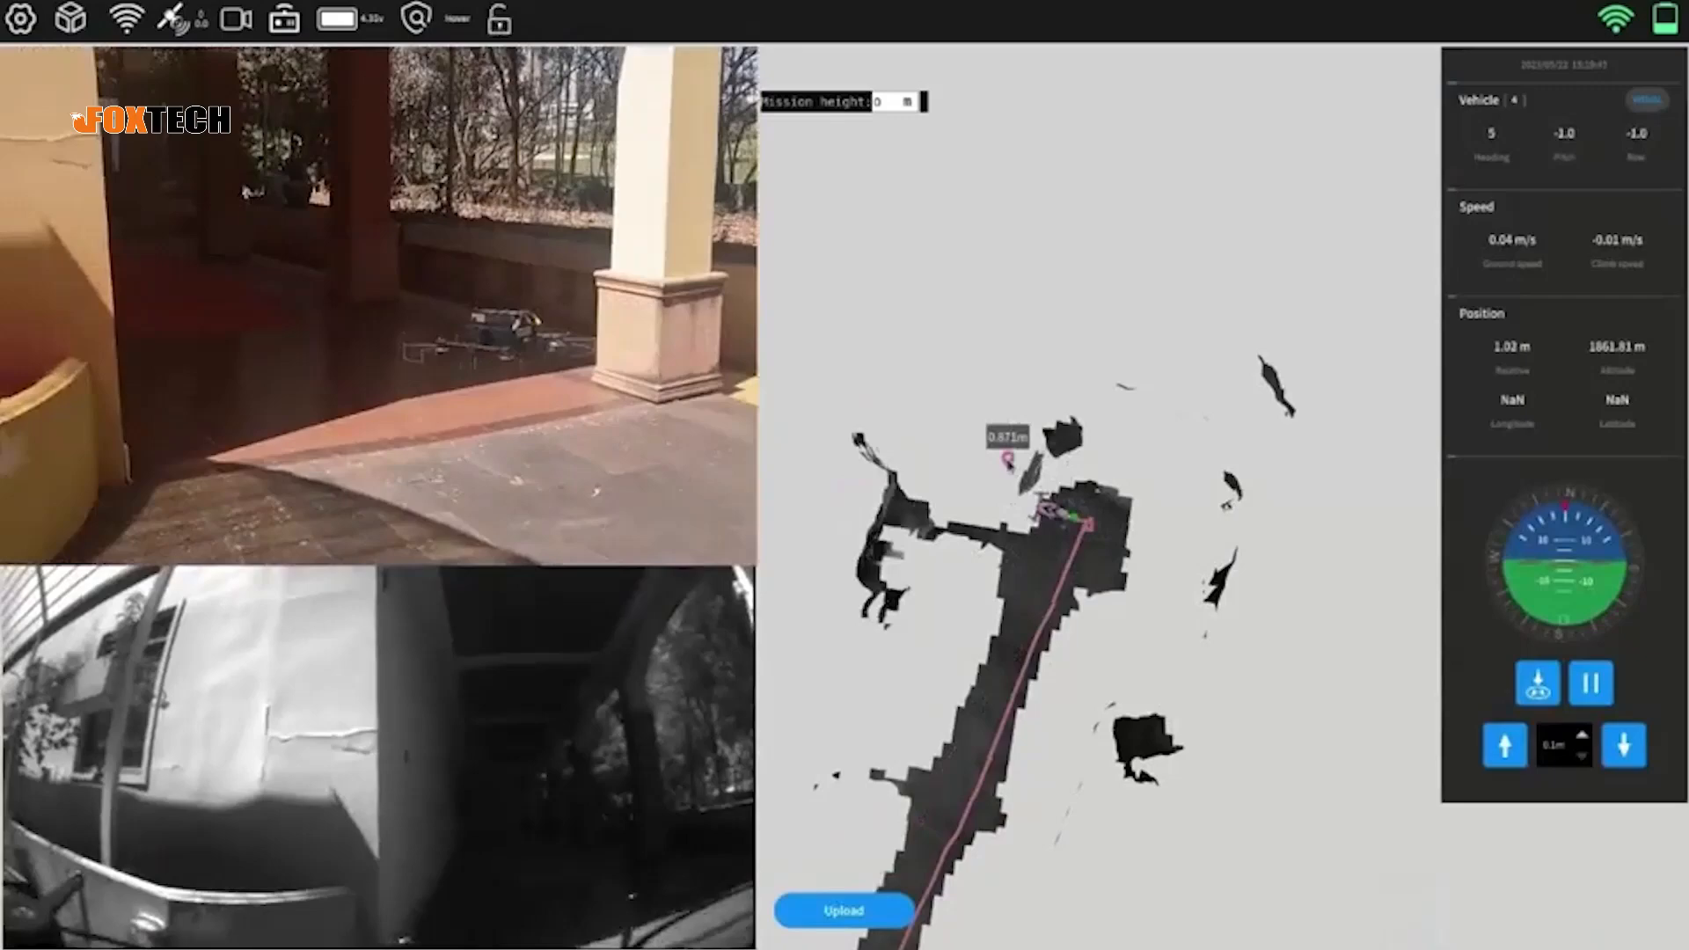
- Upload the successfully planned route so the drone flies autonomously to the target waypoint
click(843, 910)
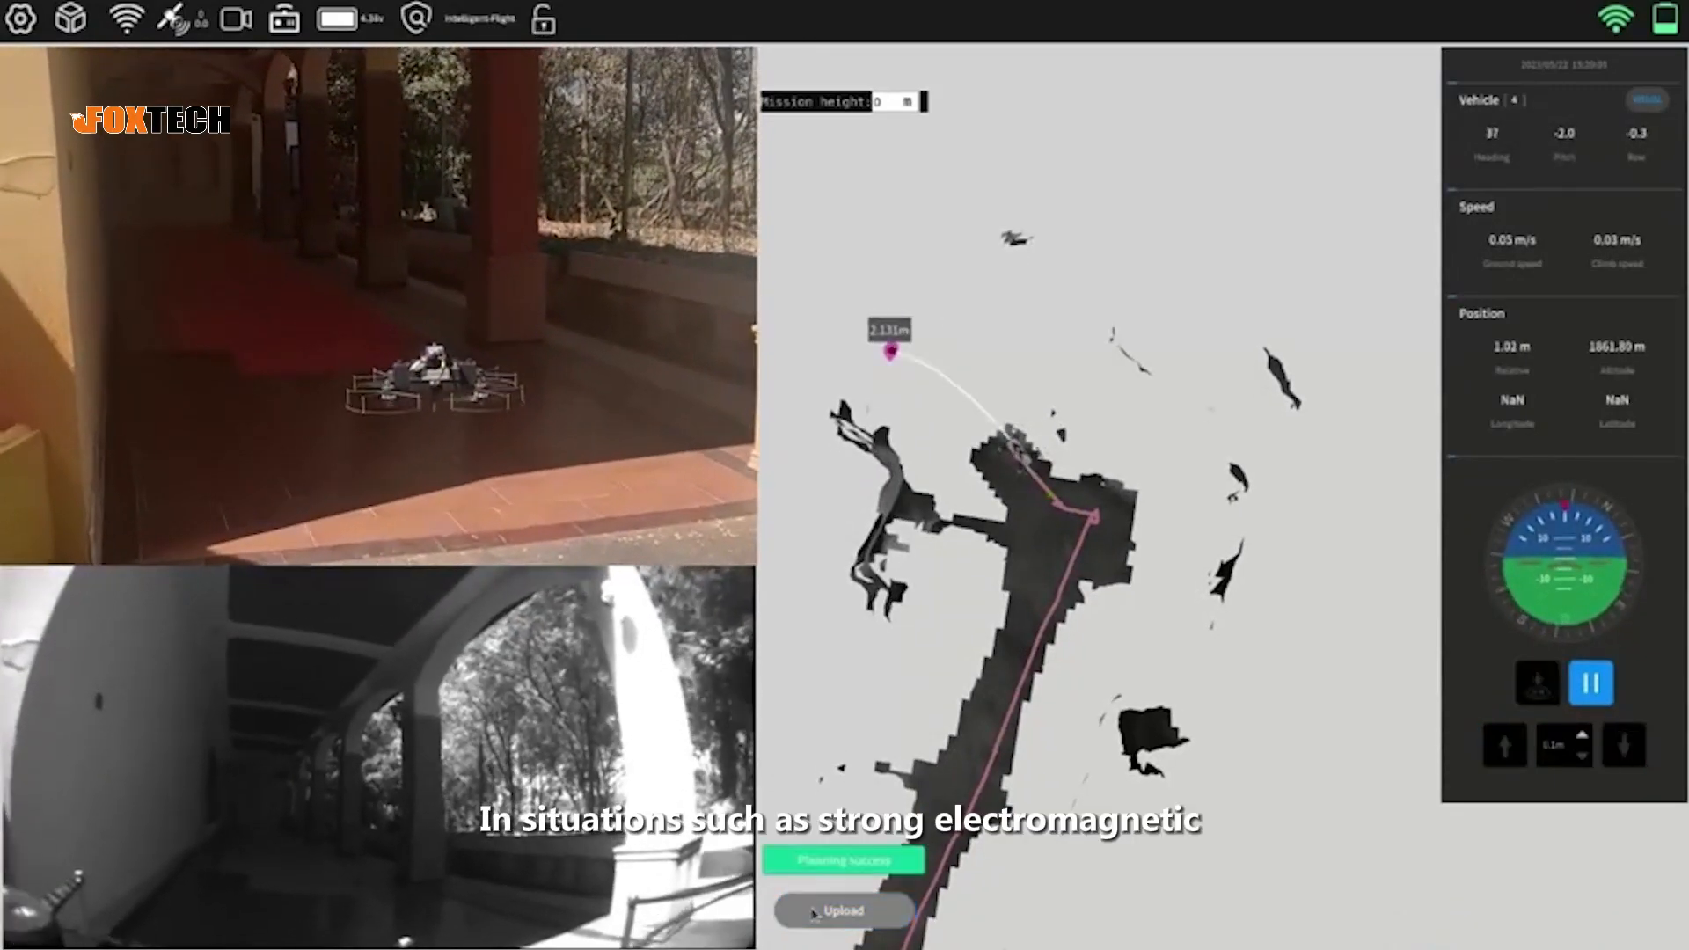